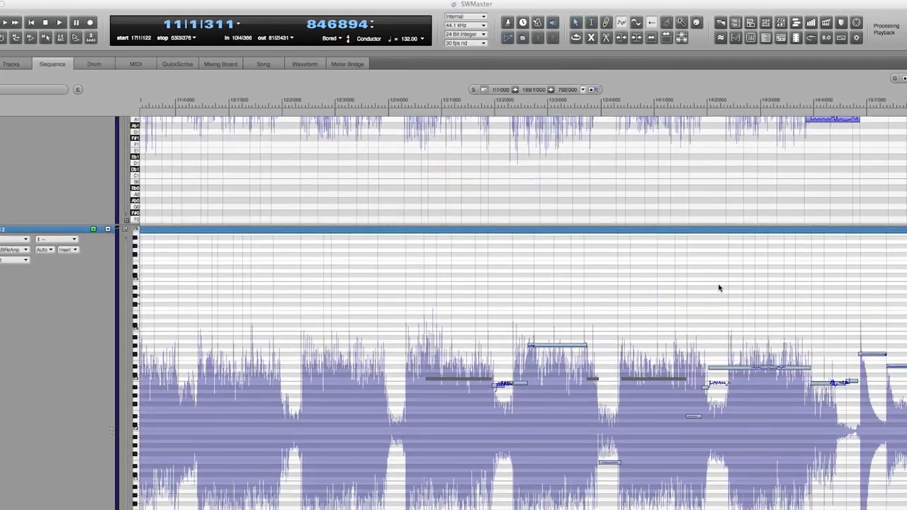
scroll(right, 3)
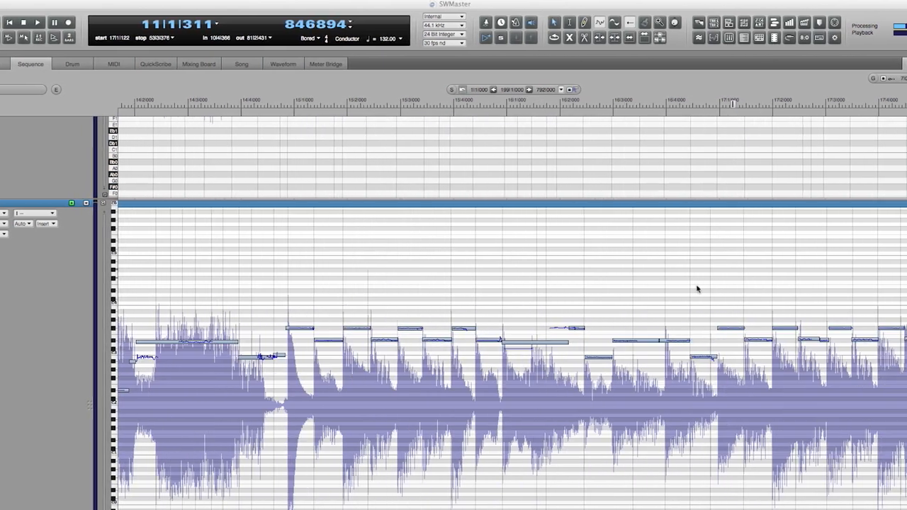